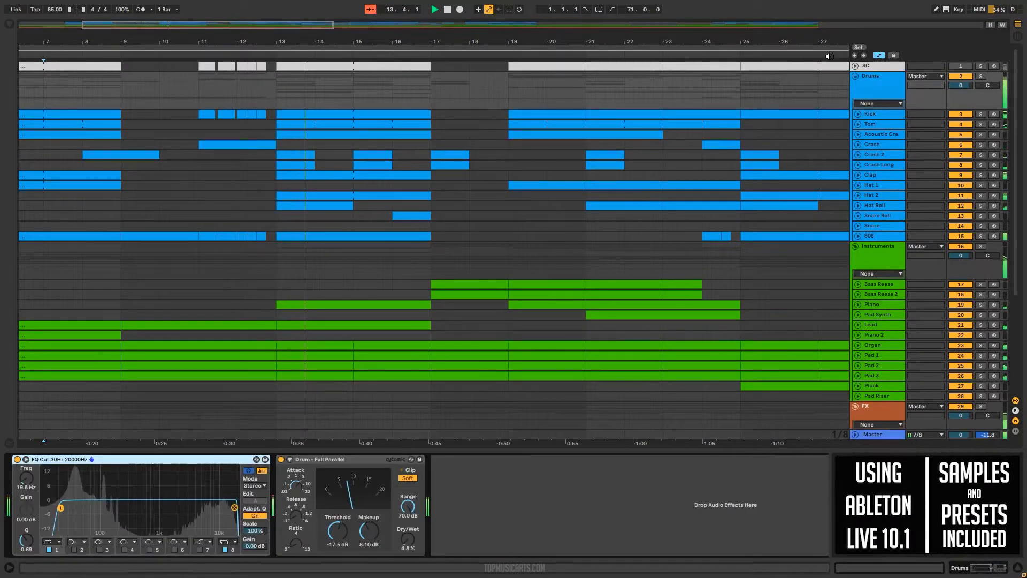
Unfold the drum tracks' automation lanes, then unfold the instrument tracks' automation.
click(871, 113)
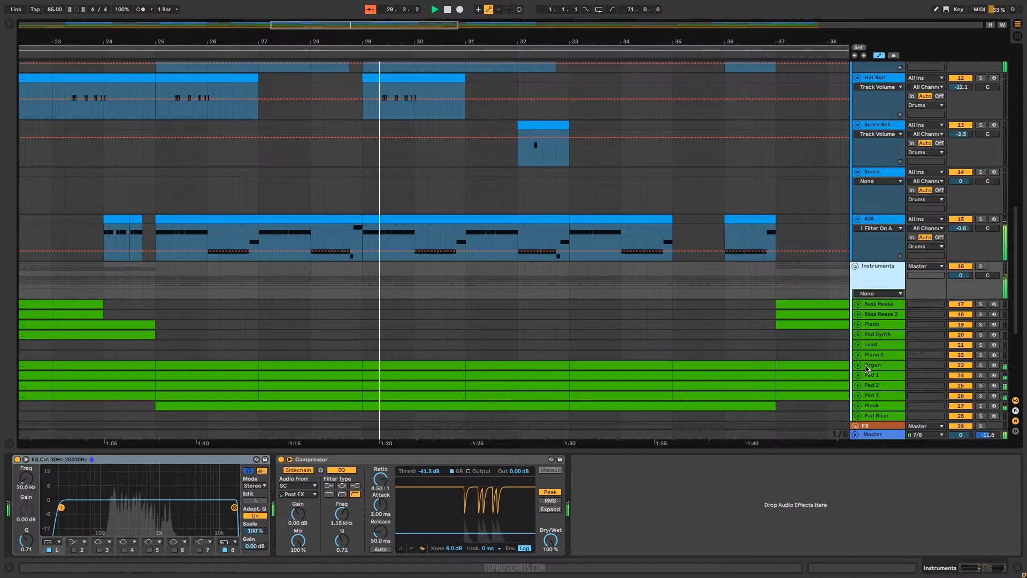
click(857, 365)
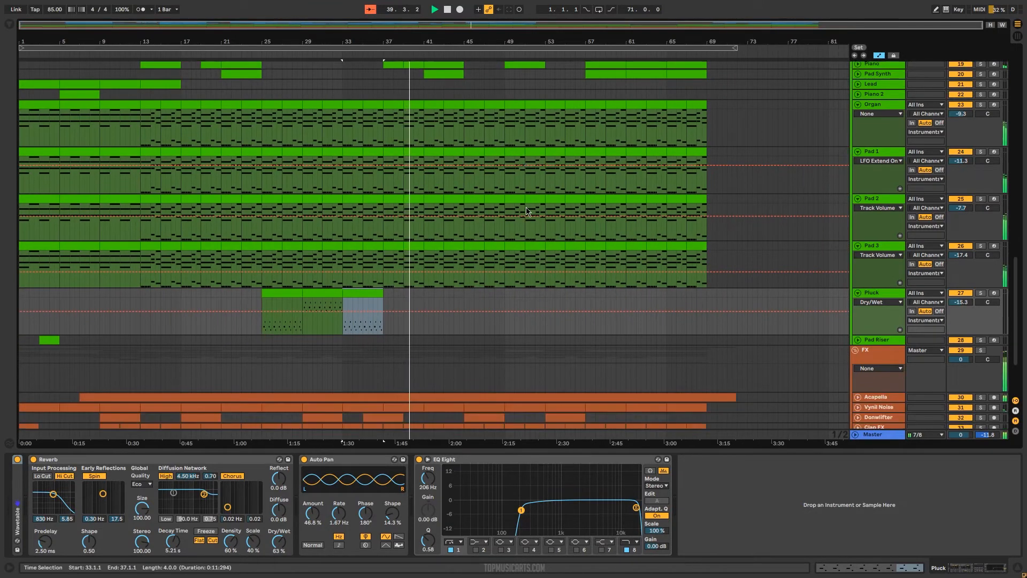
Scroll down to the FX group and select the Donwlifter track to show its EQ Eight and Reverb.
scroll(down, 3)
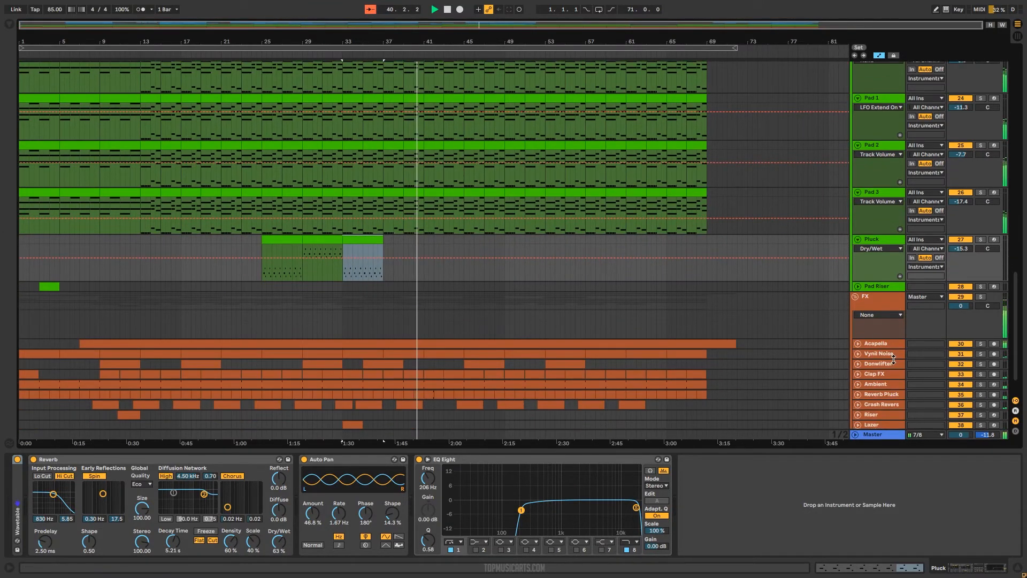
click(879, 364)
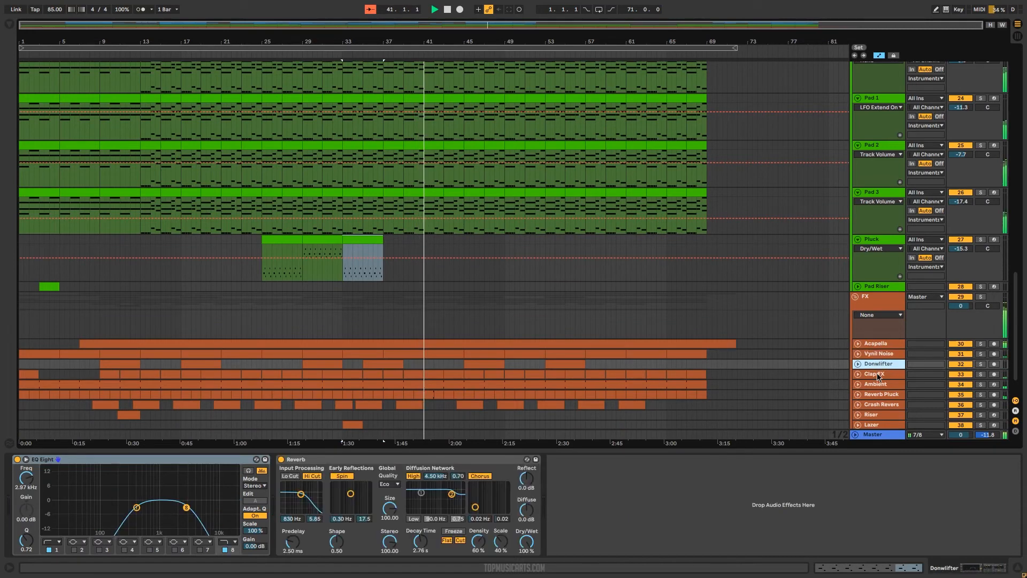